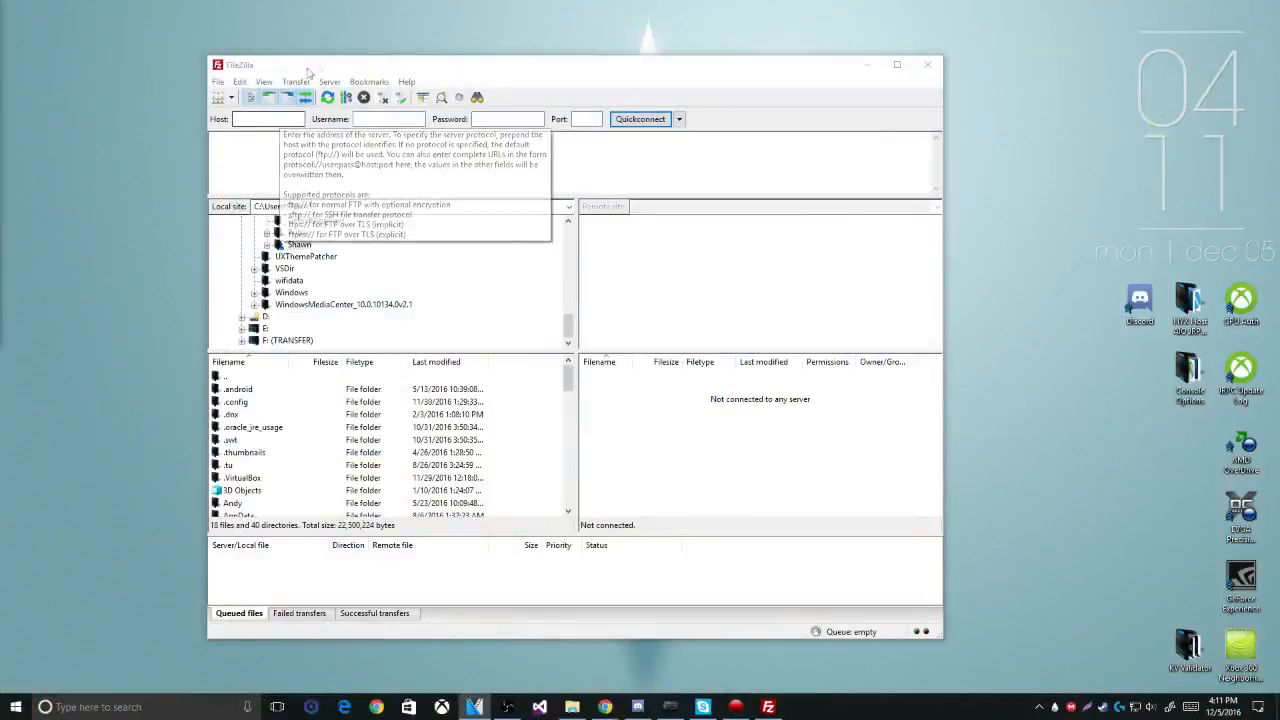
Quickconnect to host 192.168.2.34 as user xbox with the password
click(267, 119)
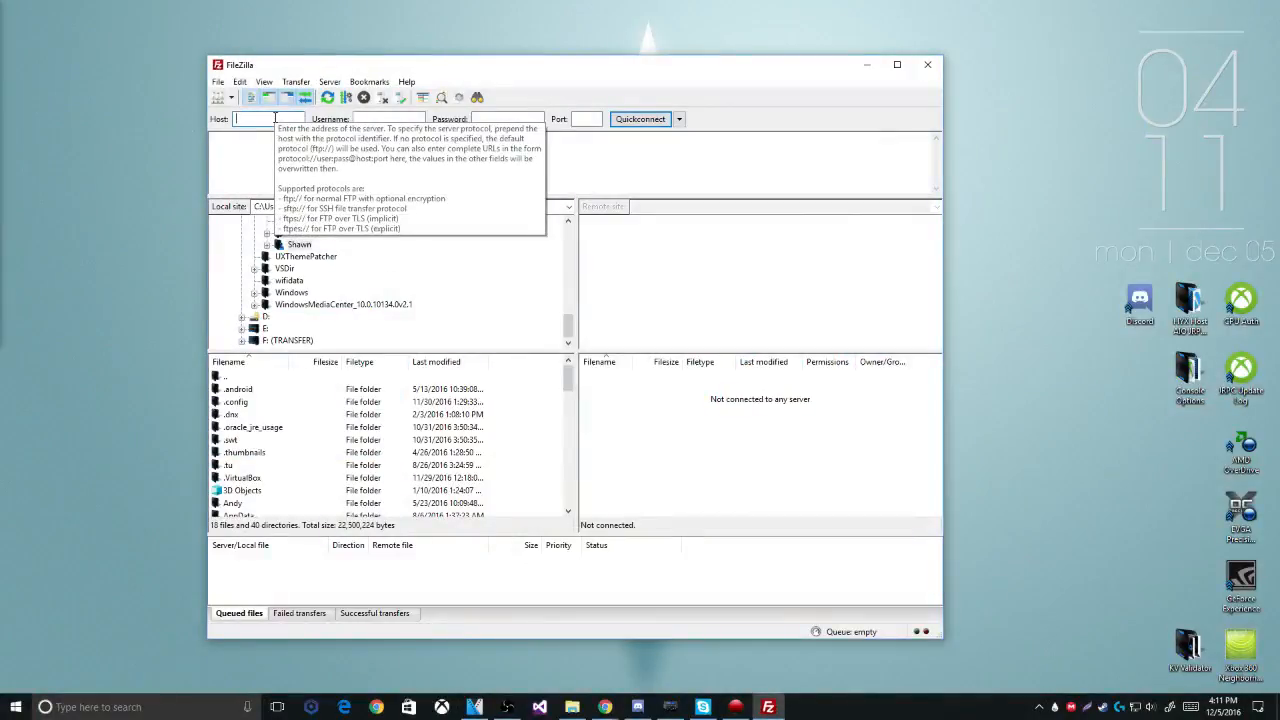
text(192)
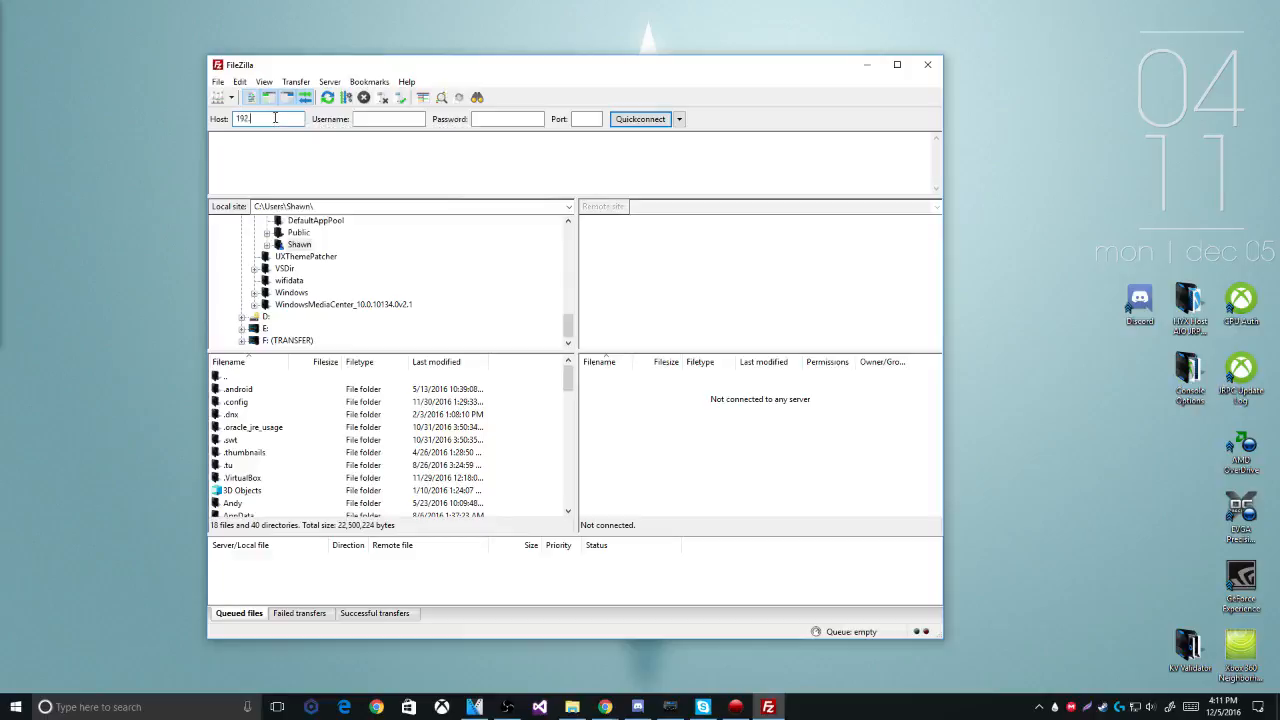
text(.168.2.34)
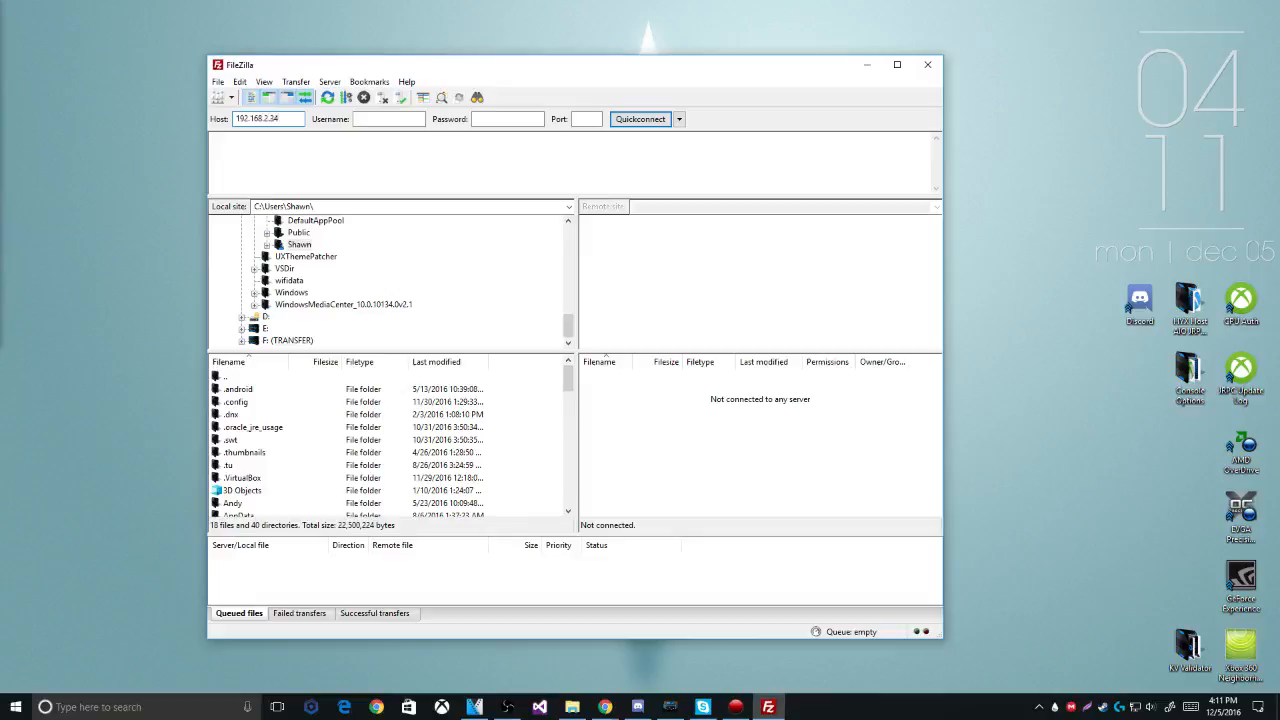
click(388, 119)
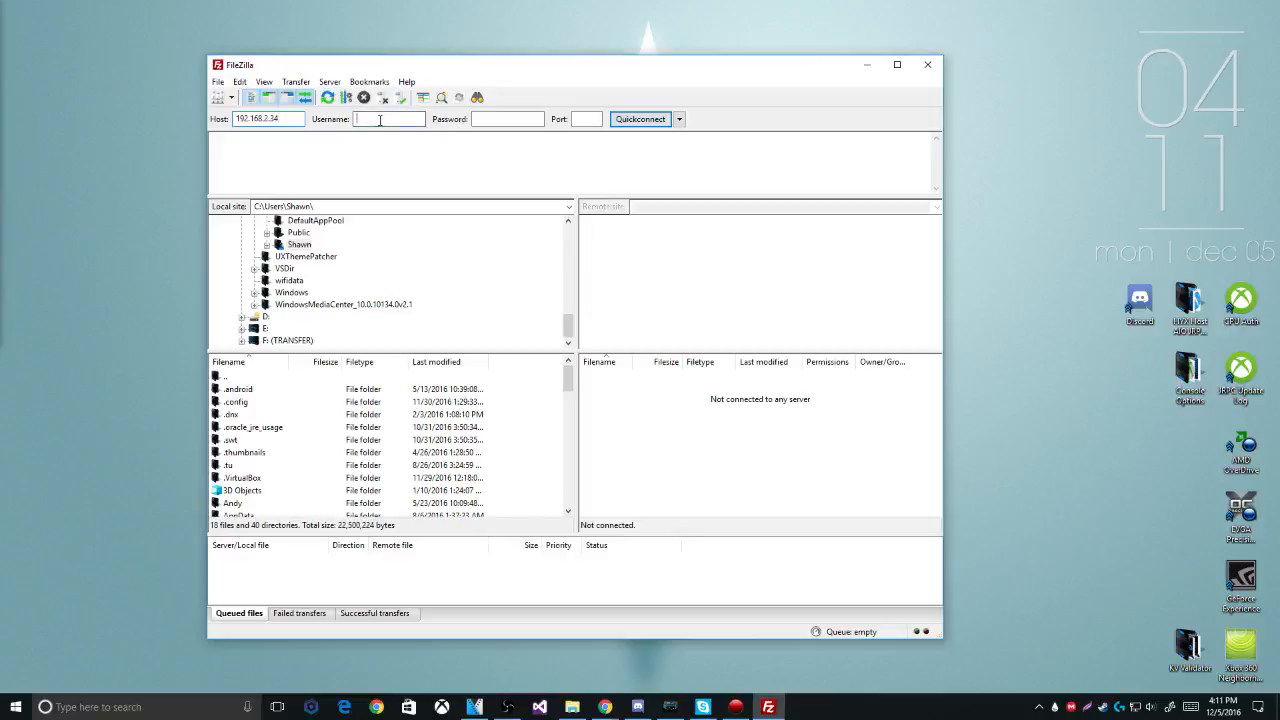
text(x)
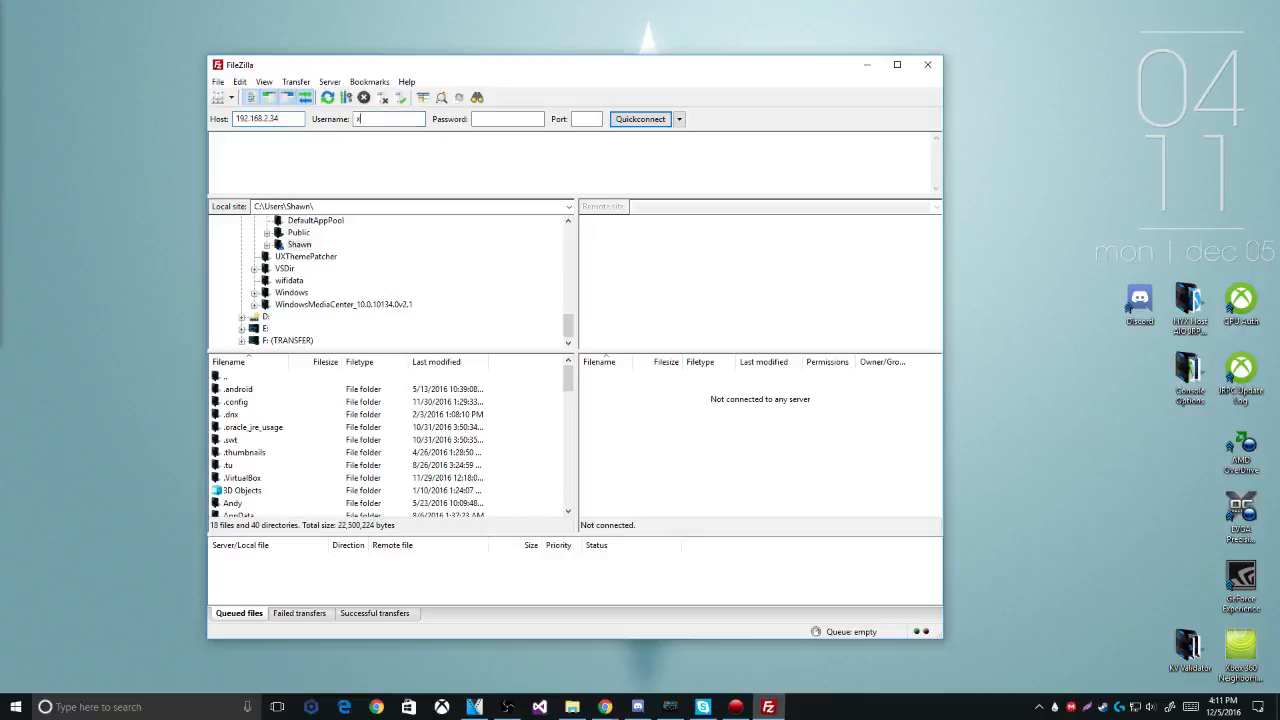
text(box)
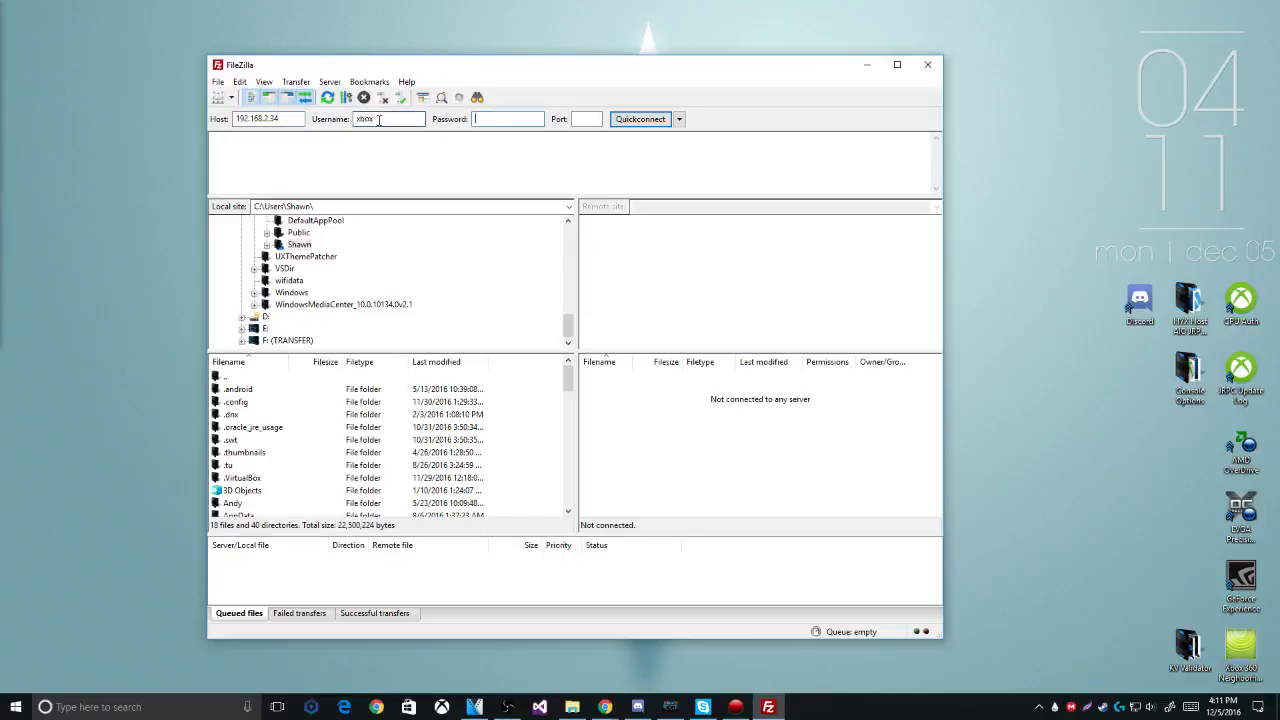
text(••••)
click(586, 119)
text(21)
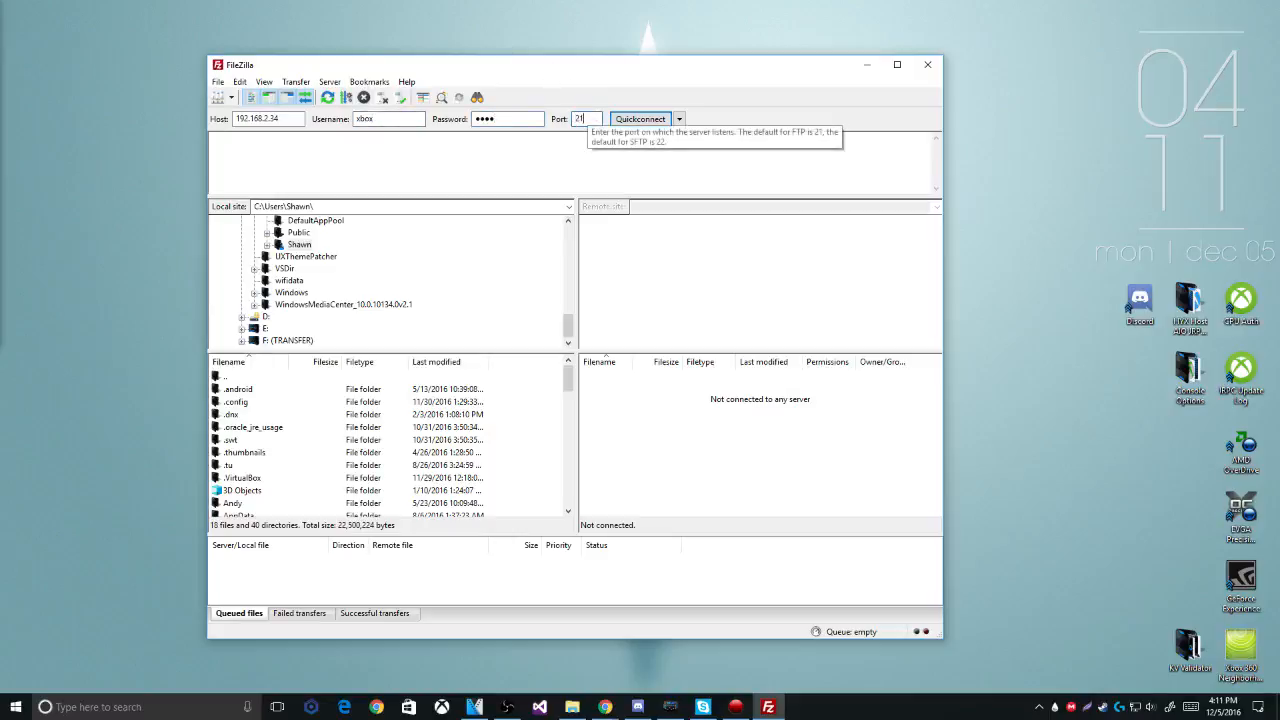
click(639, 118)
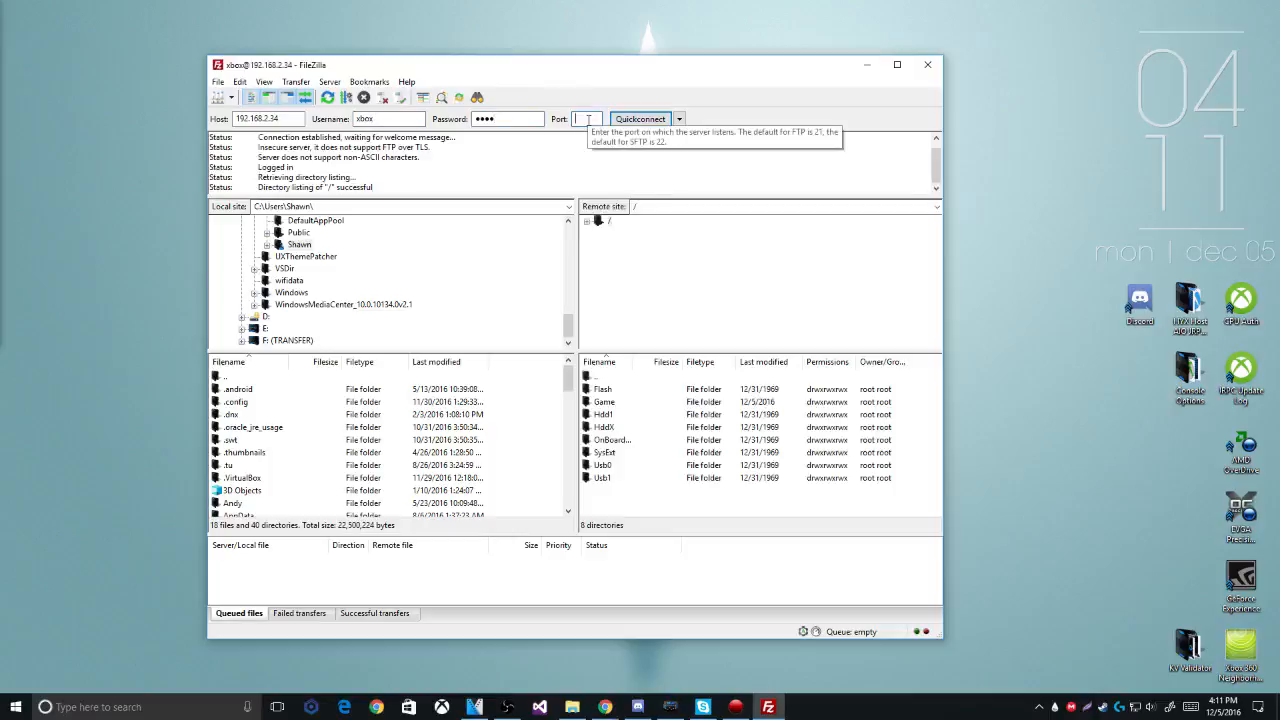
Open the HddX drive, expand it in the remote tree, and open the Flash folder
click(603, 427)
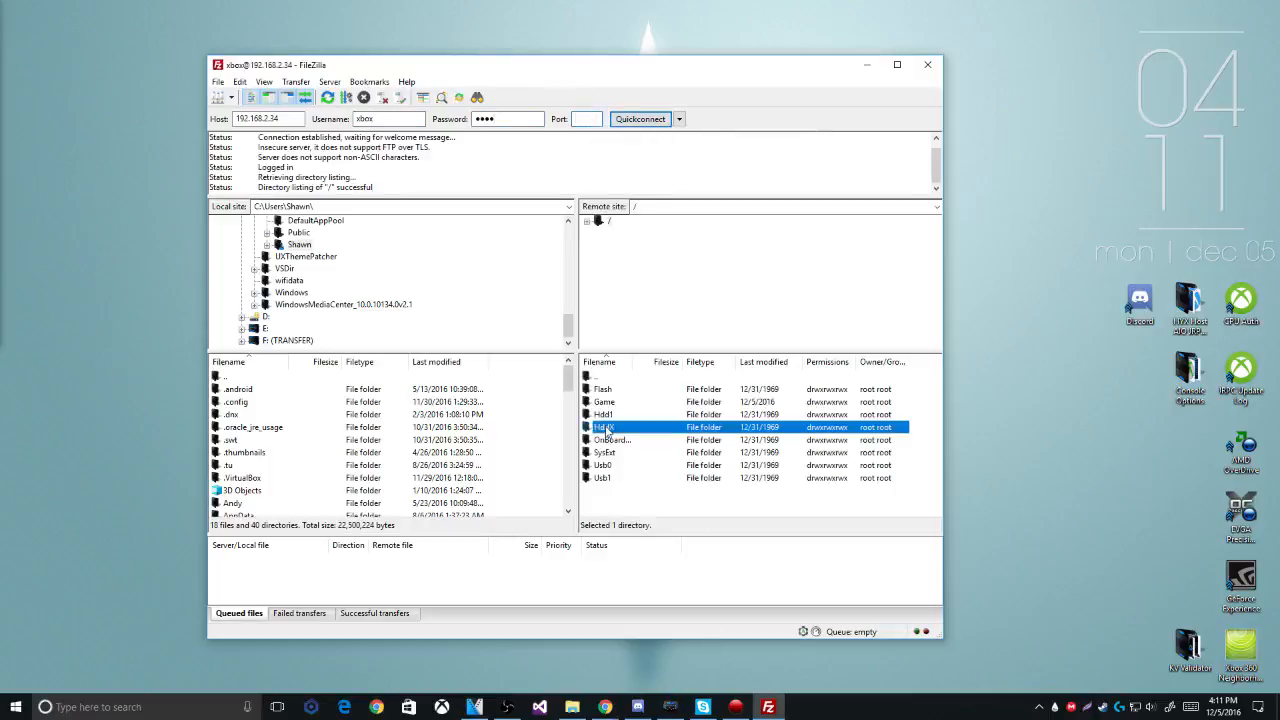
double_click(603, 427)
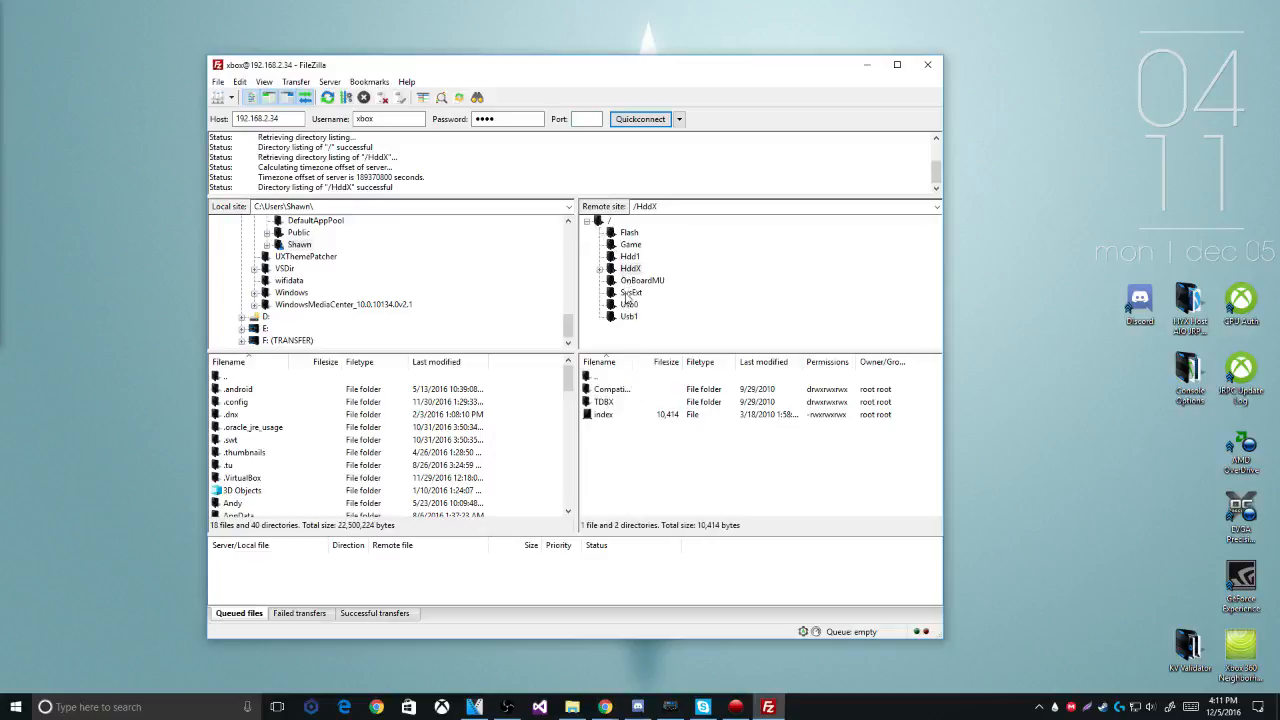
click(629, 232)
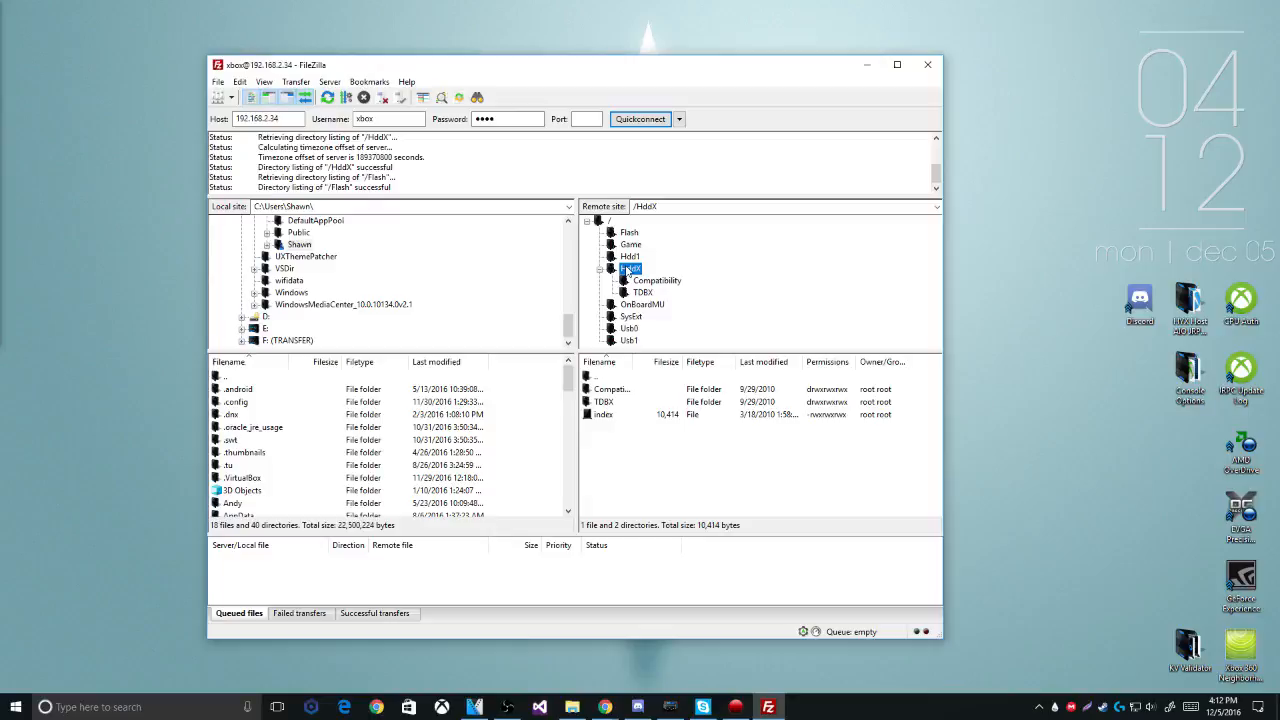
click(629, 232)
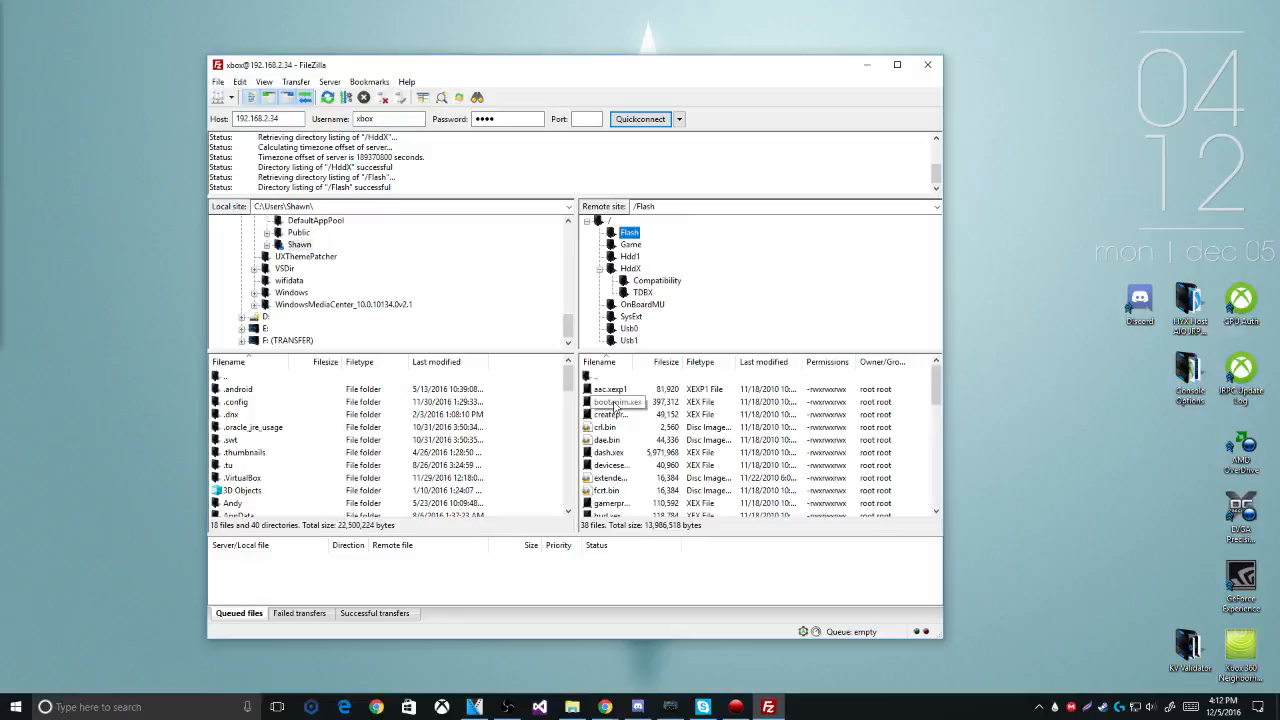
Right-click bootanim.xex in the remote Flash folder listing
right_click(608, 401)
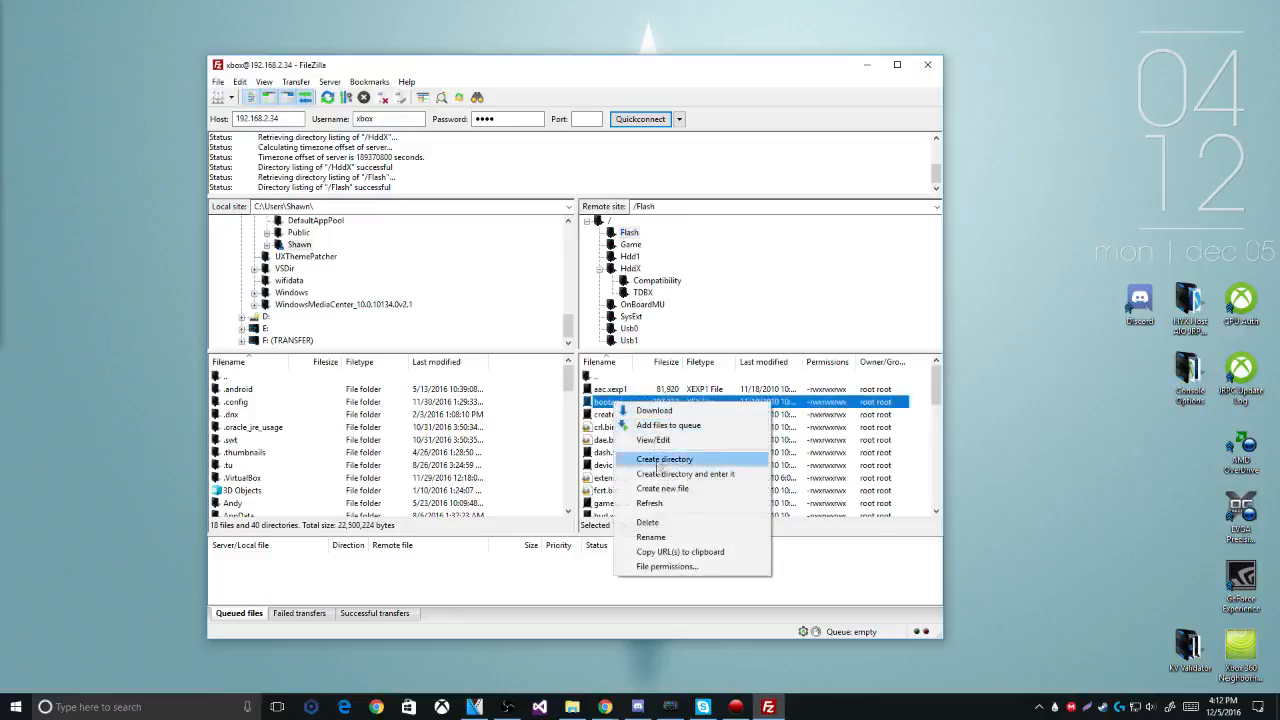
mouse_move(650, 537)
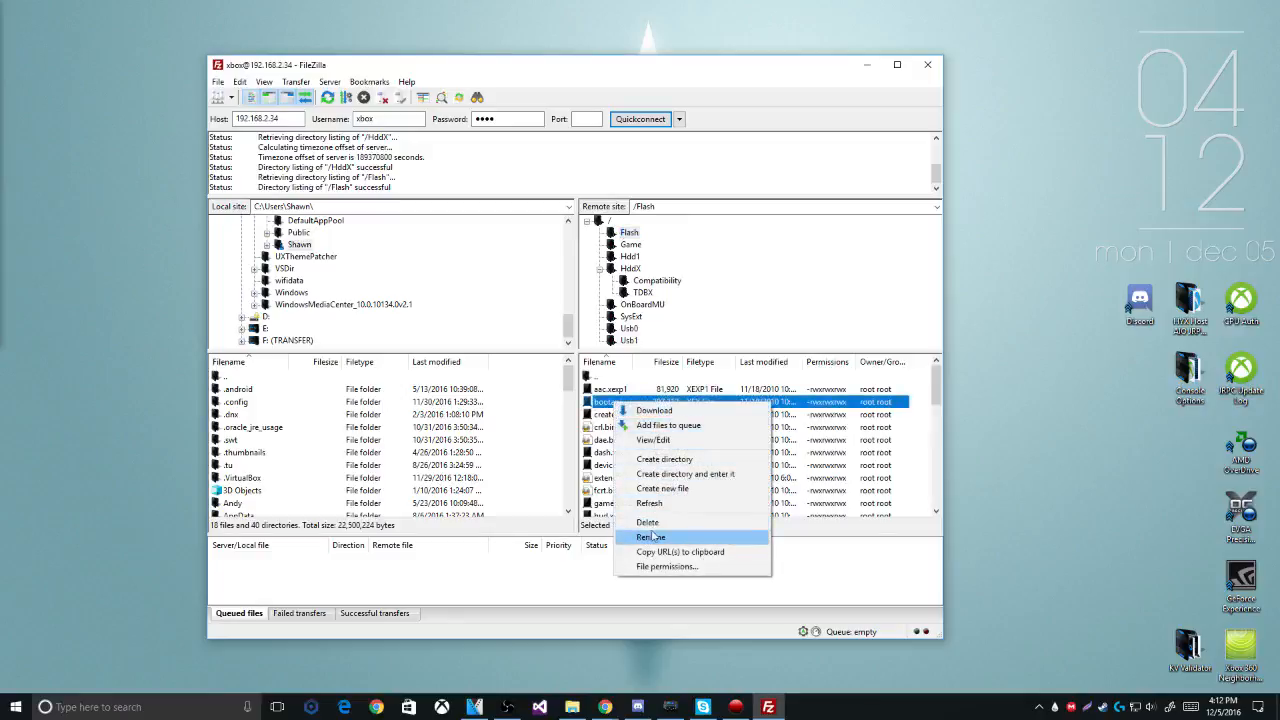
mouse_move(647, 522)
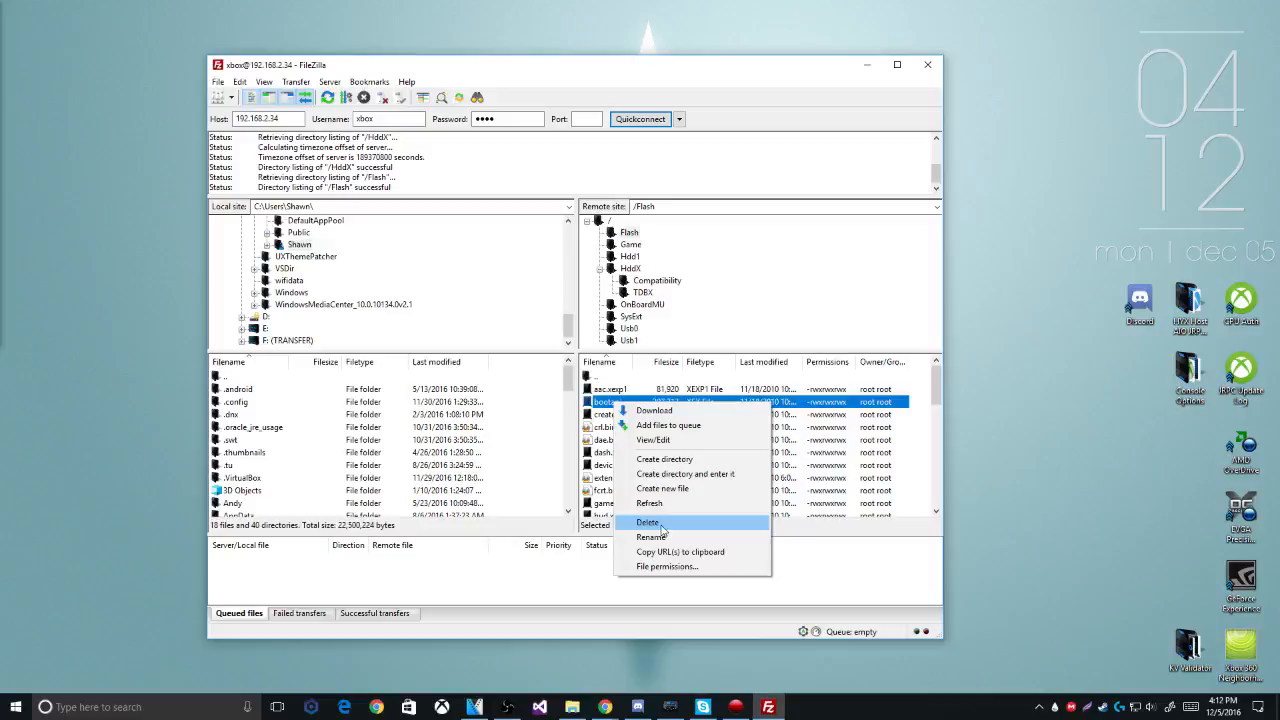
Delete bootanim.xex and confirm the removal with Yes
click(648, 521)
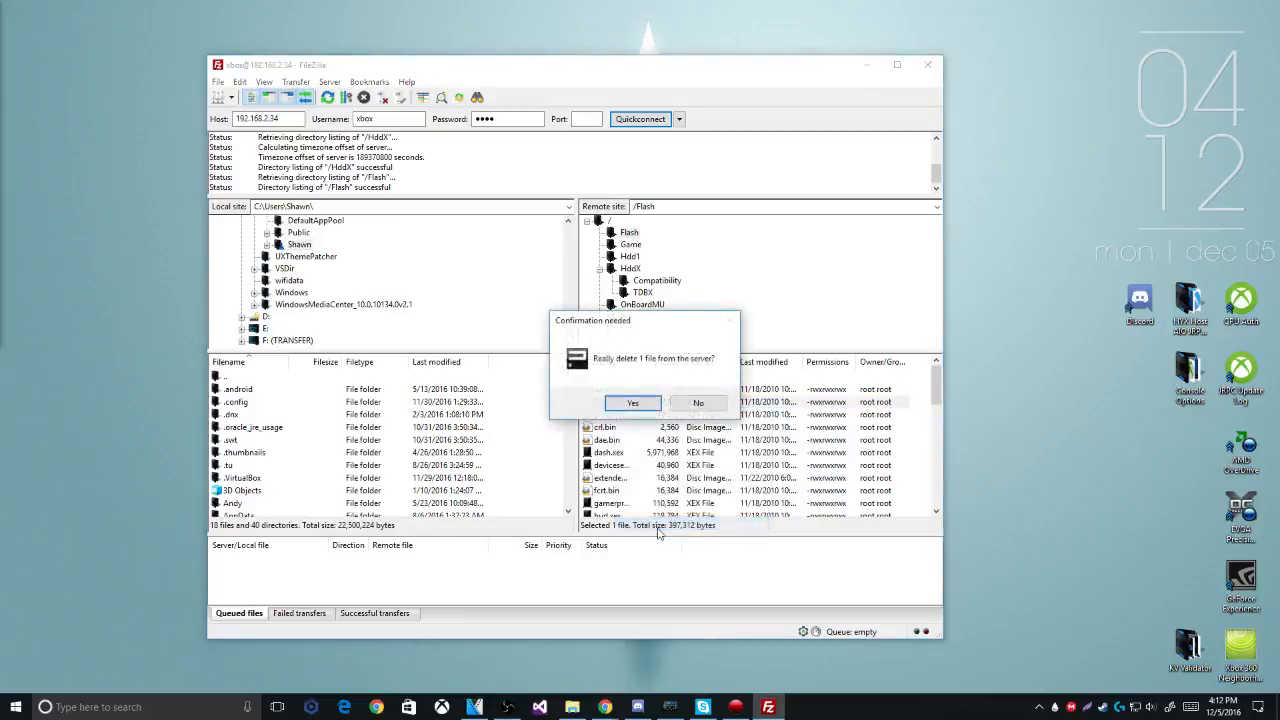
click(632, 402)
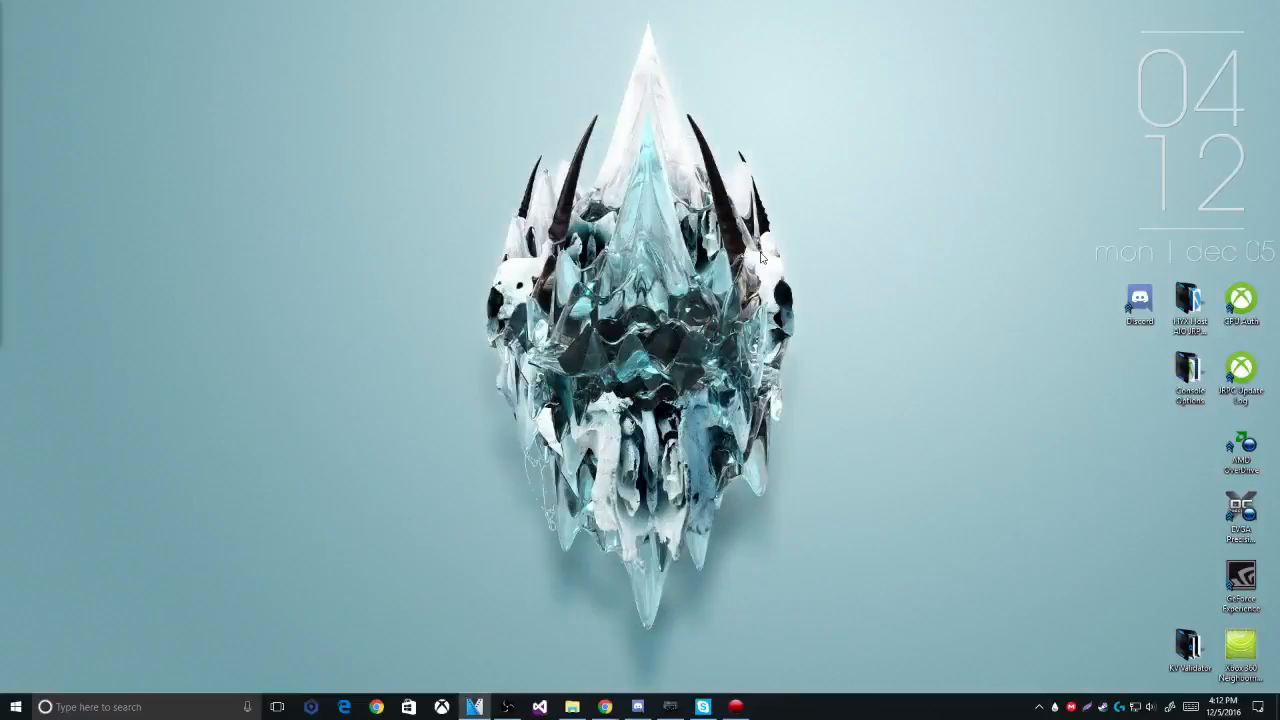
mouse_move(463, 75)
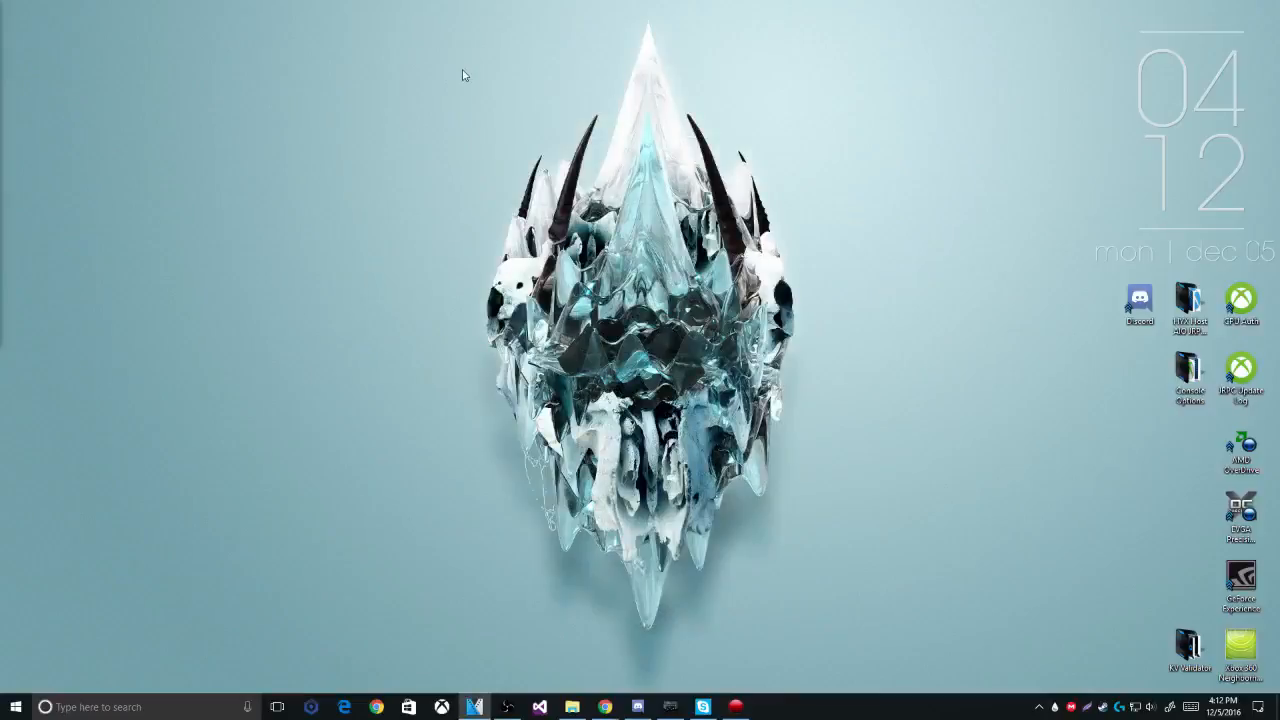